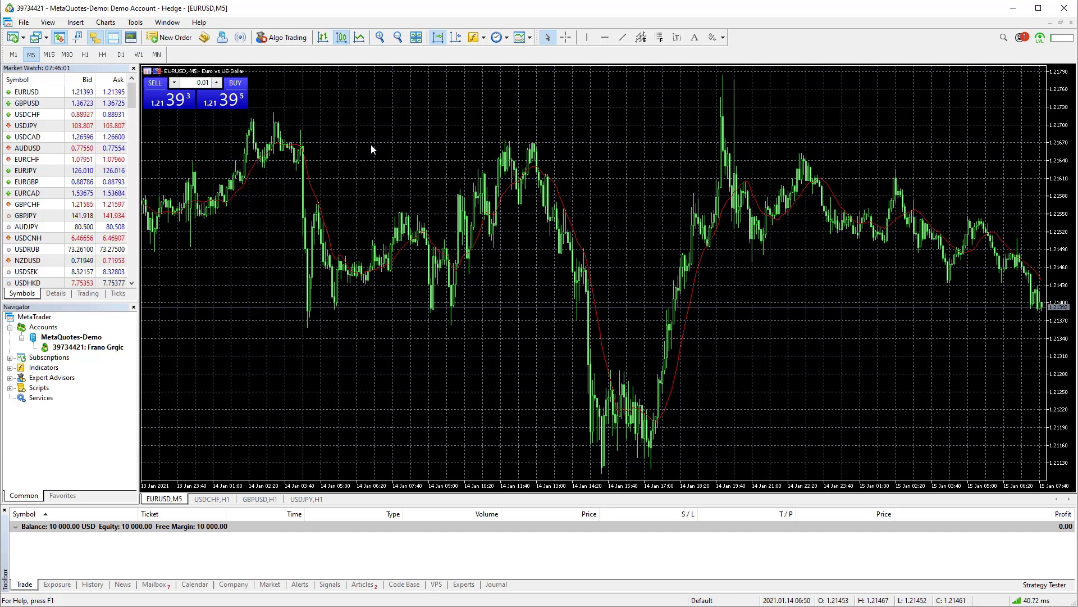
# - Bring up the properties dialog for the EURUSD M5 chart from its context menu
pyautogui.rightClick(373, 149)
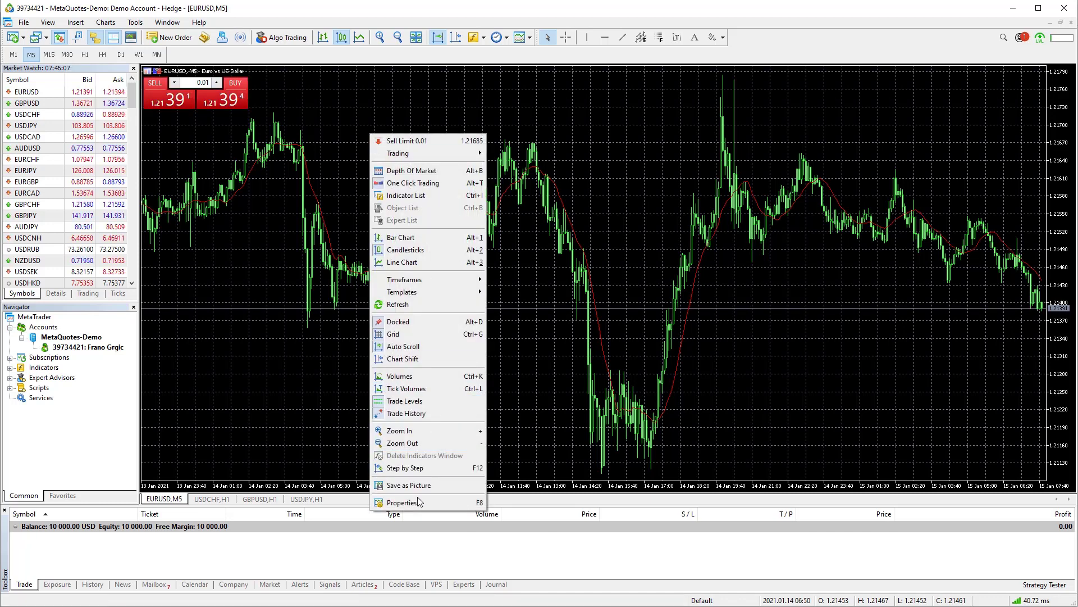
pyautogui.click(402, 502)
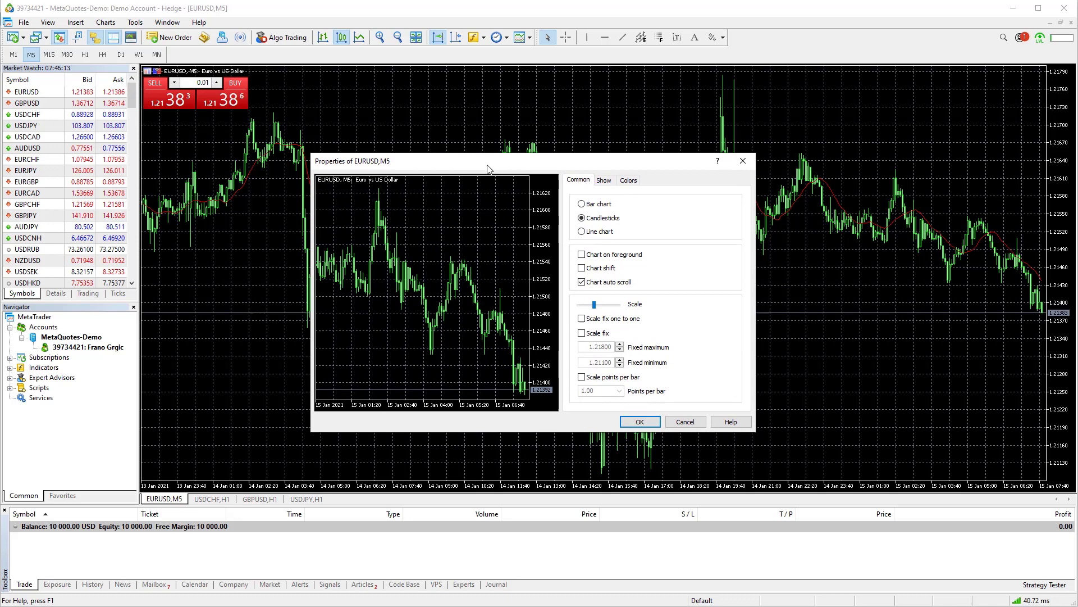
# - Set the chart's colour scheme to Black on White in the Colors settings
pyautogui.click(628, 180)
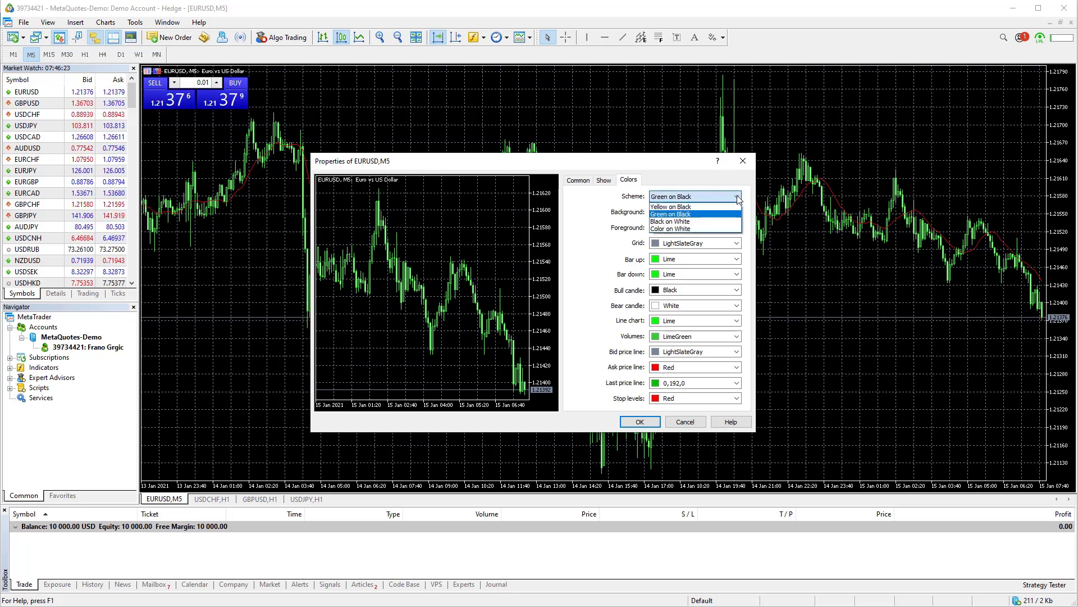
pyautogui.moveTo(674, 221)
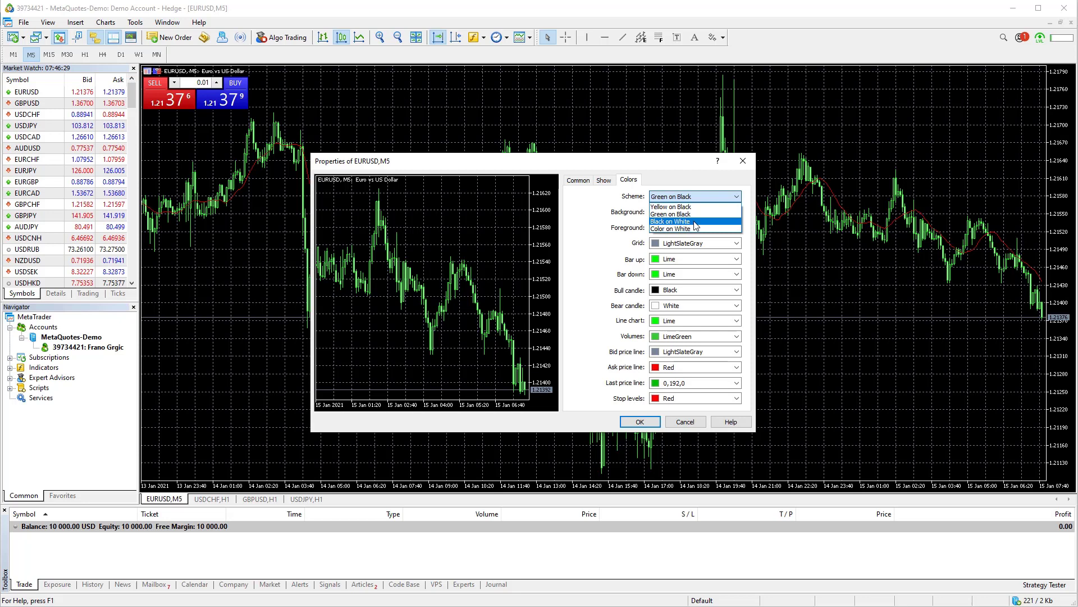
pyautogui.click(670, 222)
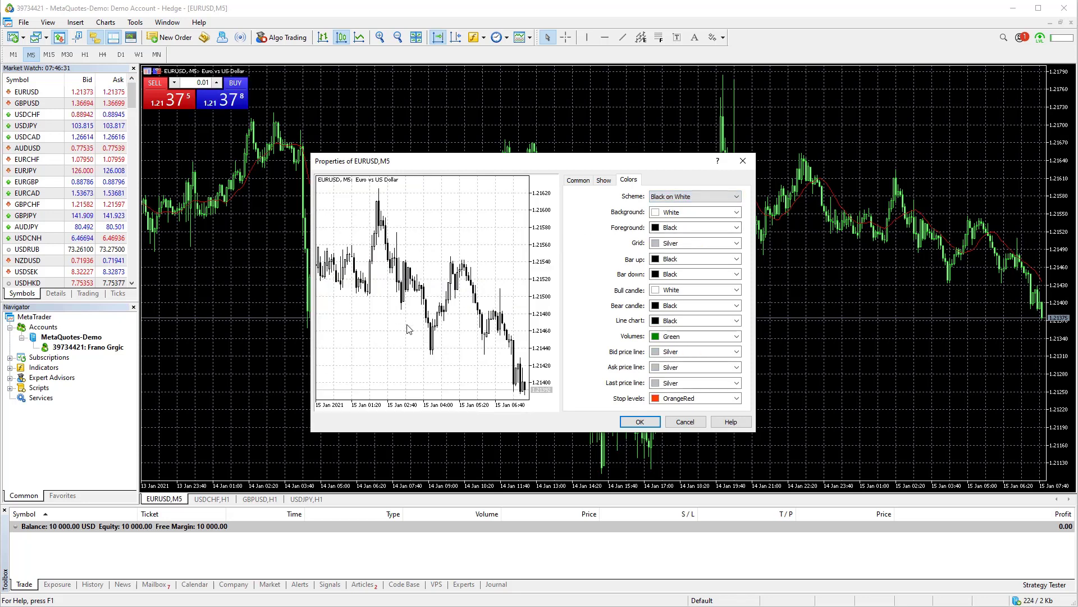
pyautogui.moveTo(586, 251)
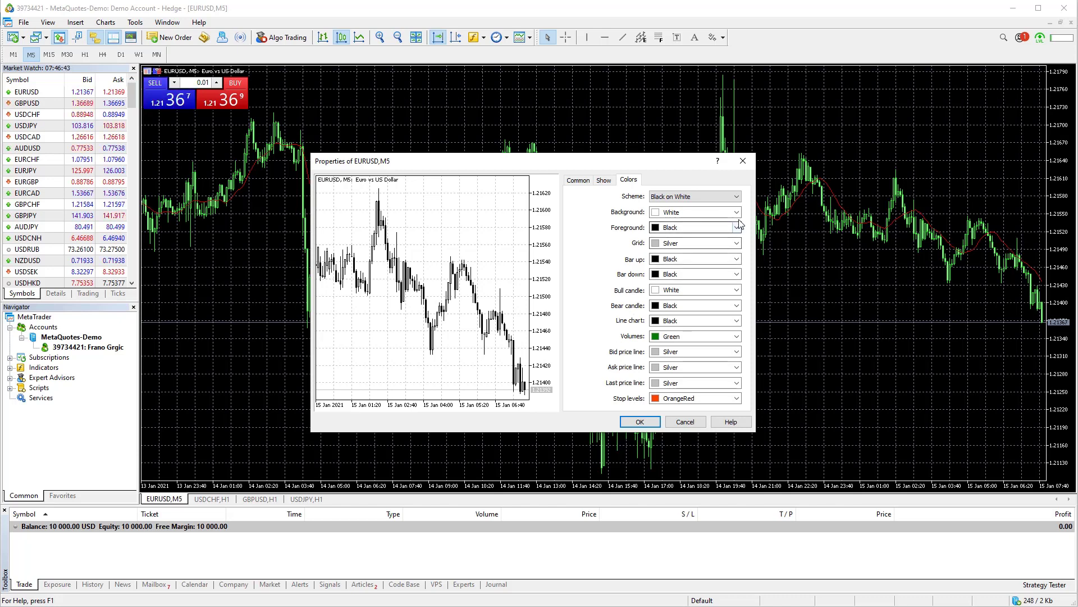
# - Make the ask price line colour Red, then move on to the Show settings
pyautogui.click(736, 211)
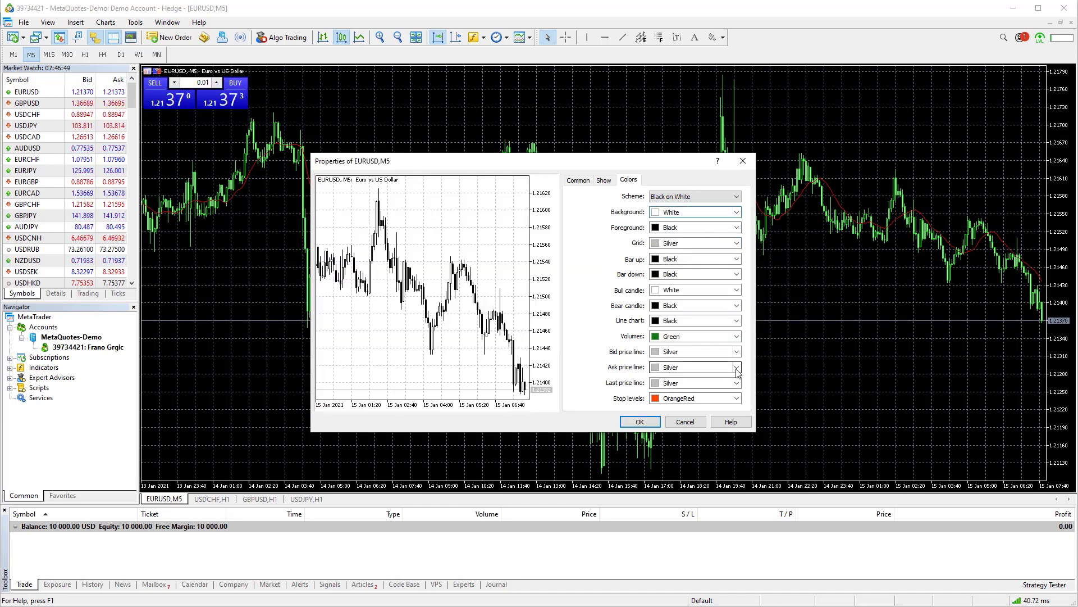
pyautogui.click(737, 366)
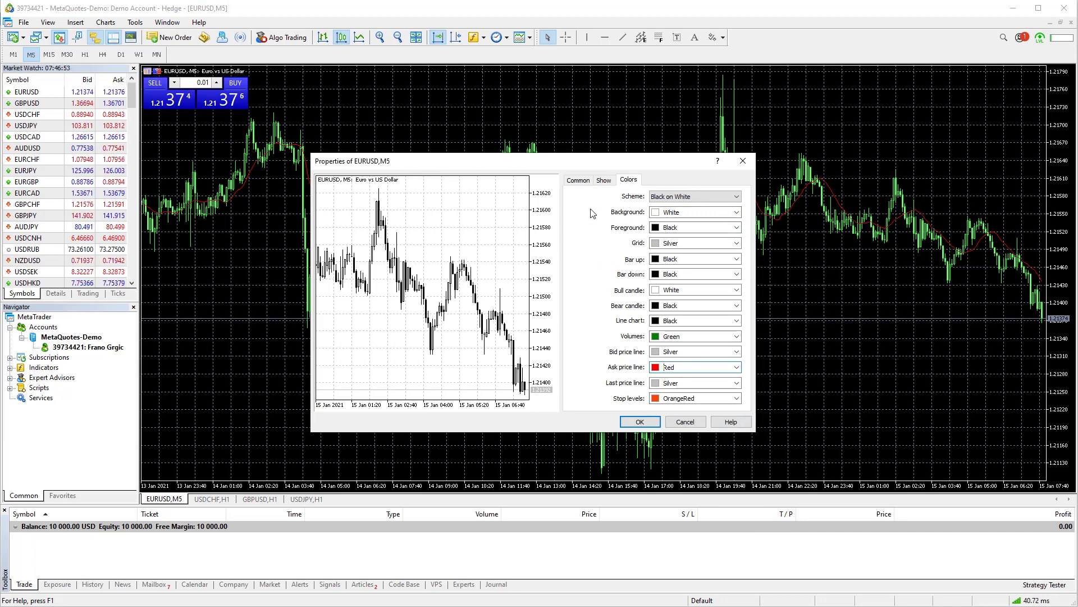
pyautogui.moveTo(512, 266)
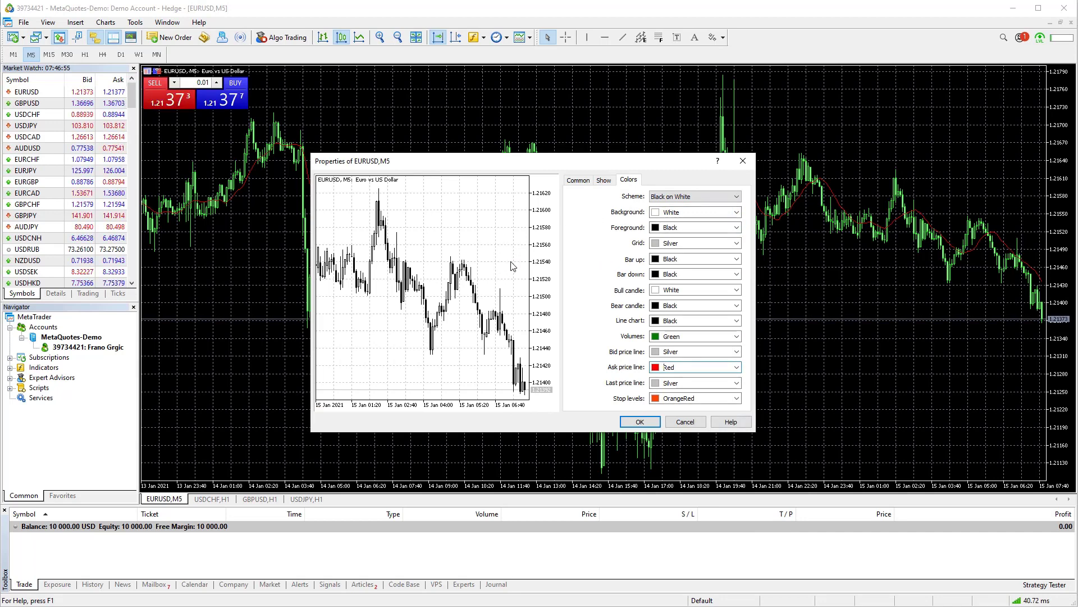
pyautogui.moveTo(499, 229)
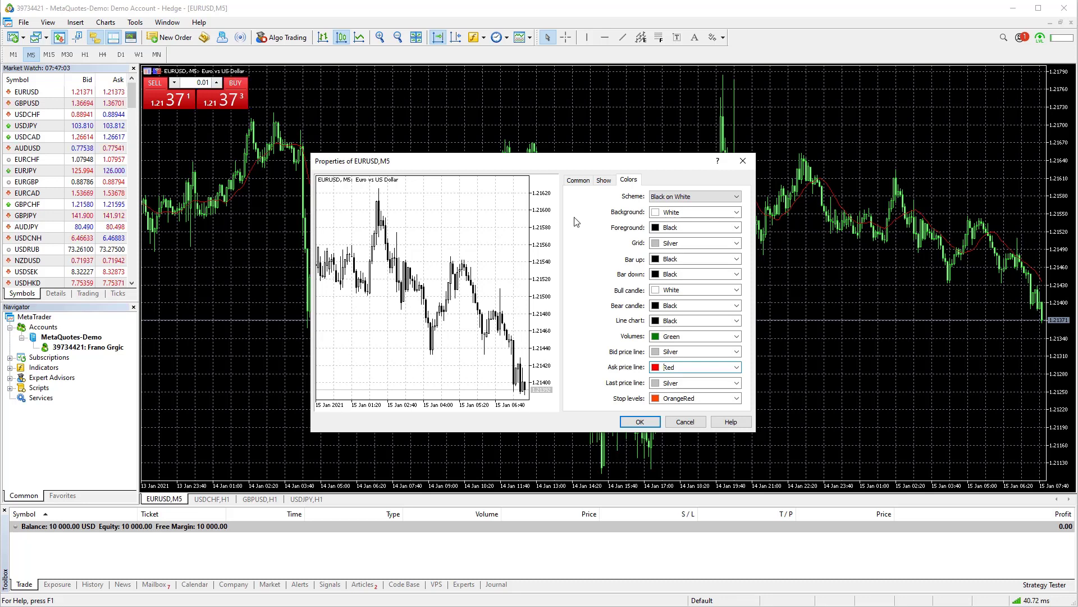
pyautogui.click(603, 180)
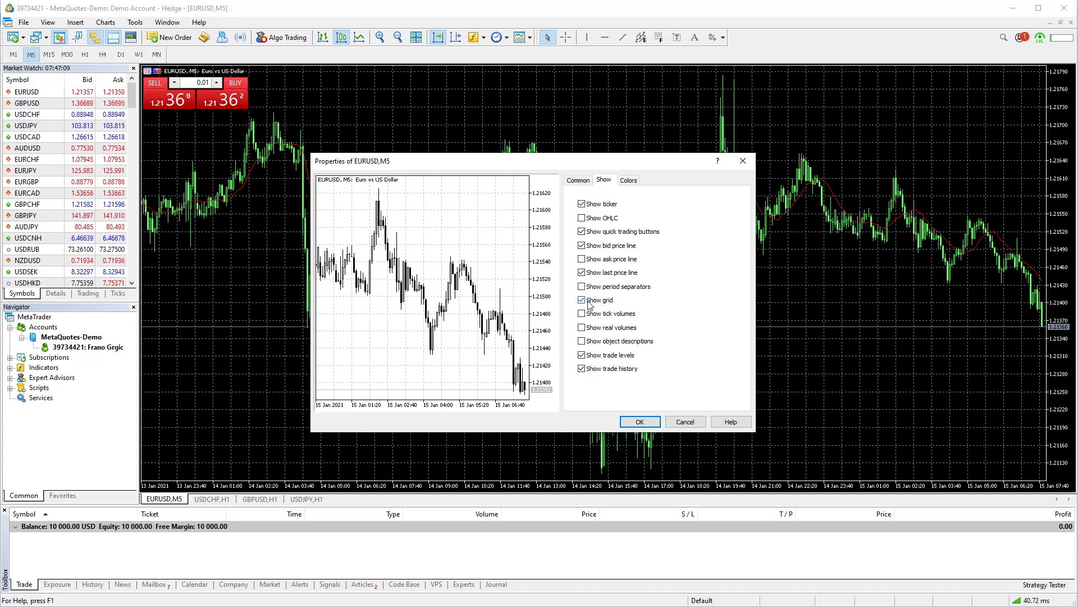
# - Turn off Show grid, turn on Show ask price line, and confirm with OK
pyautogui.click(582, 300)
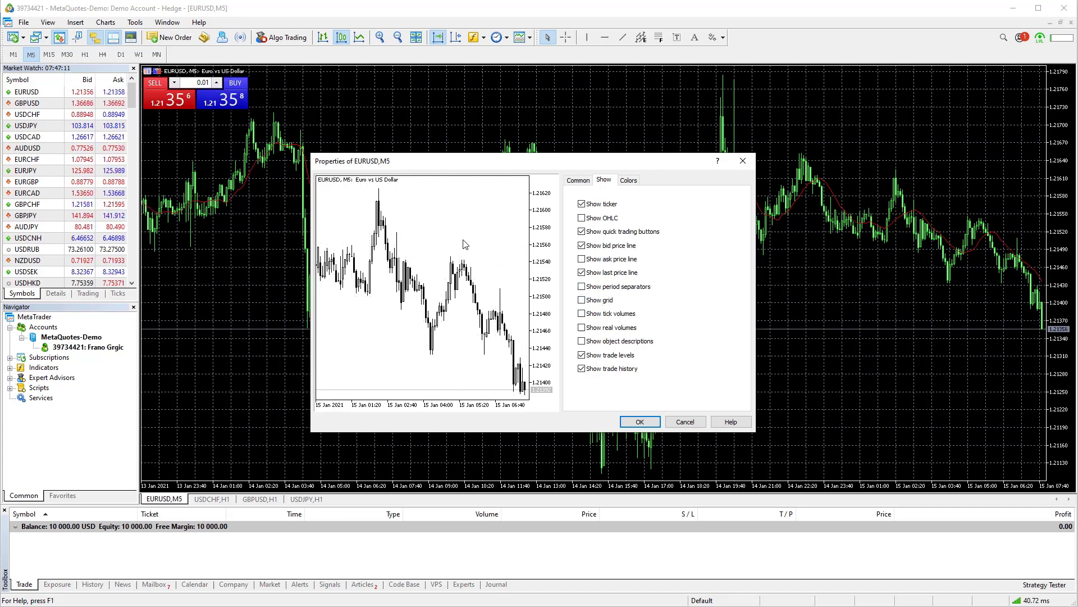
pyautogui.moveTo(624, 290)
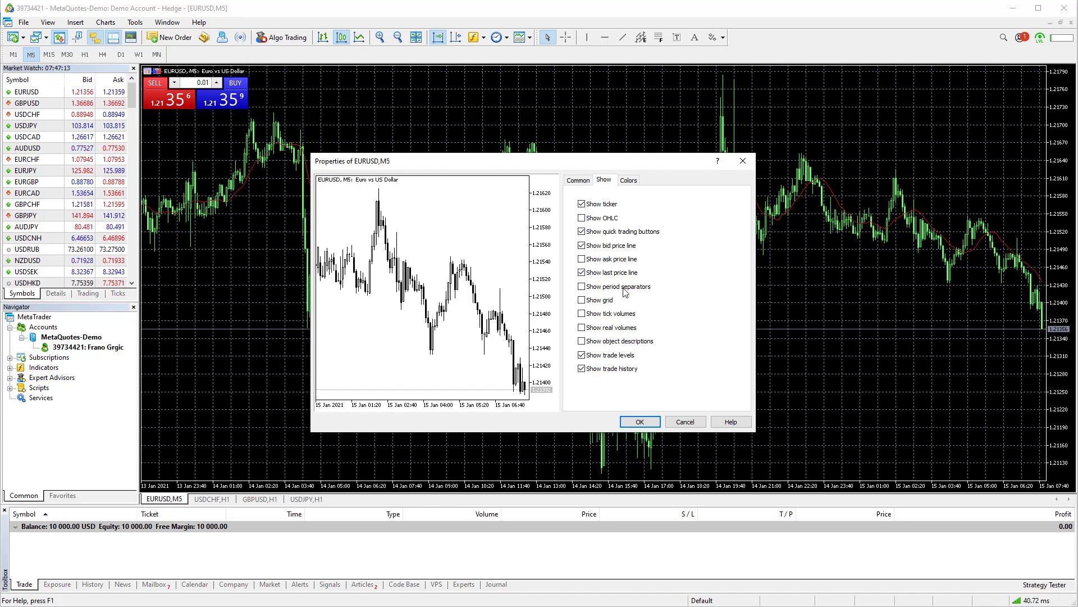
pyautogui.click(582, 259)
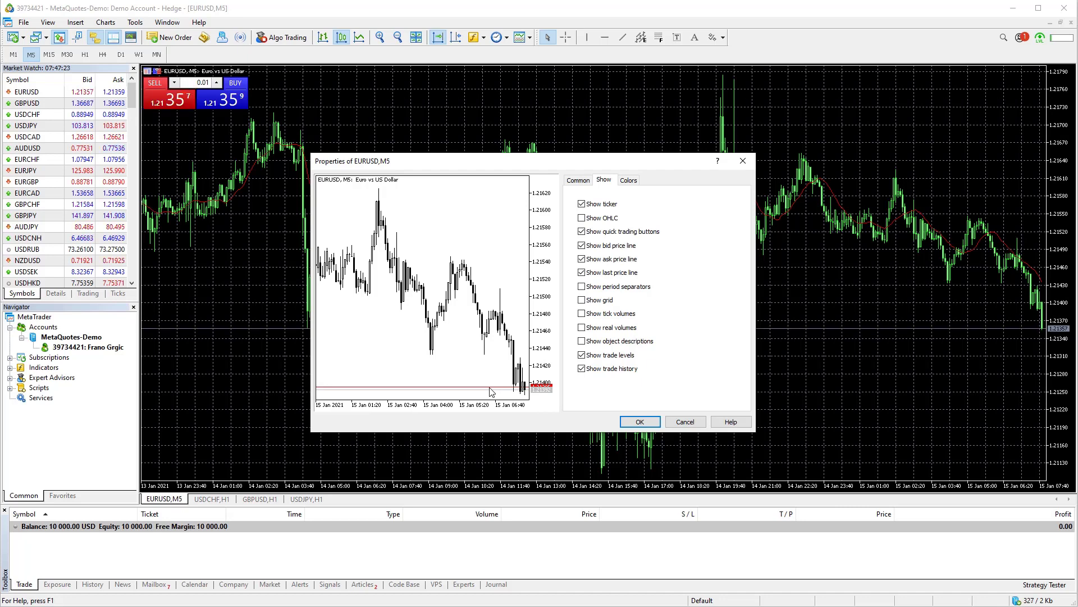
pyautogui.moveTo(677, 229)
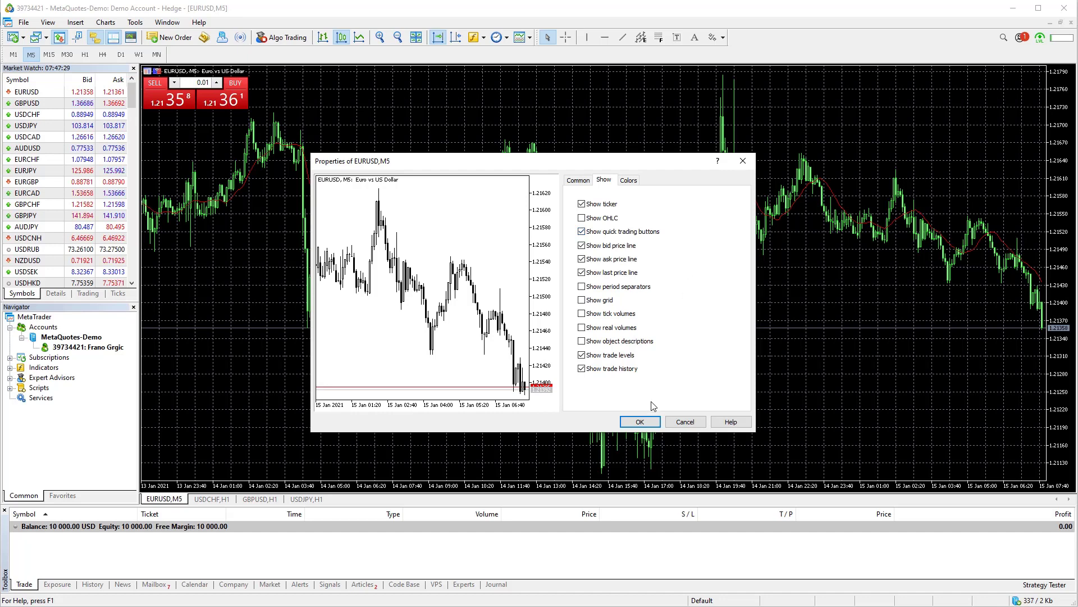
pyautogui.click(639, 421)
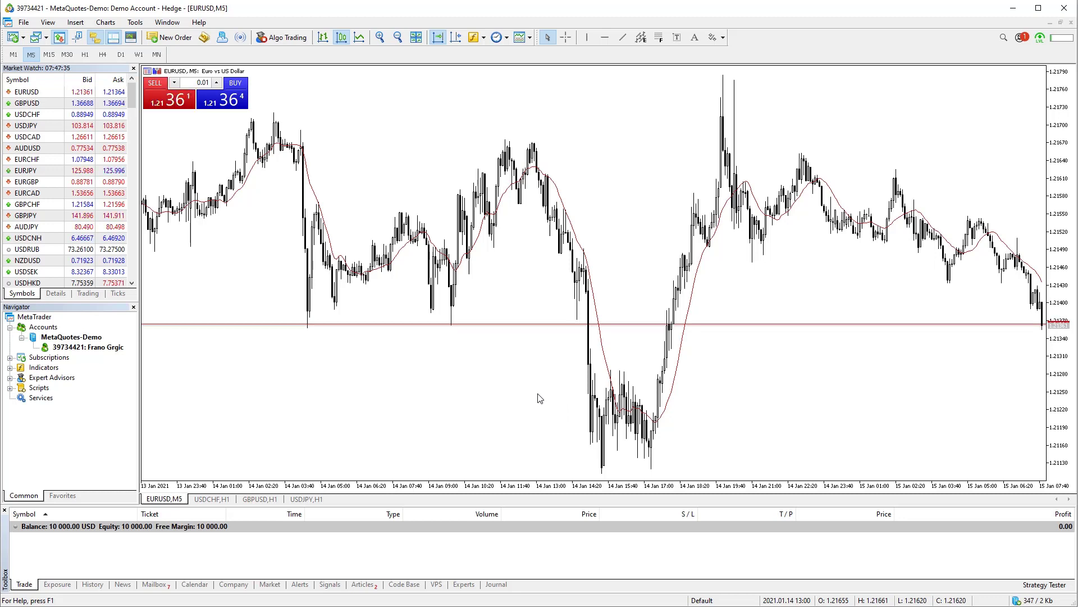
pyautogui.moveTo(529, 396)
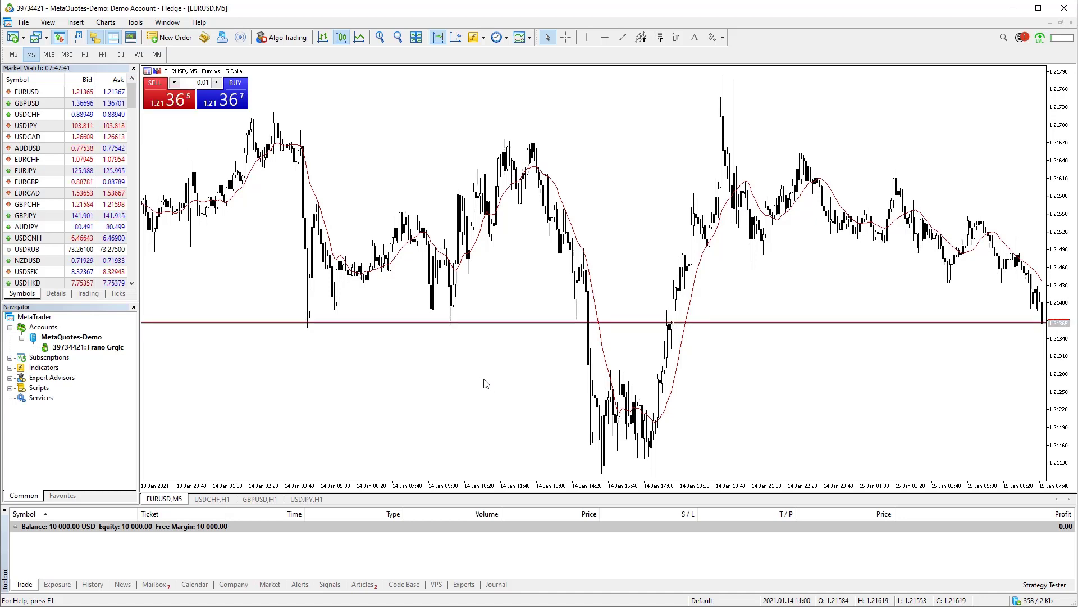
pyautogui.moveTo(599, 307)
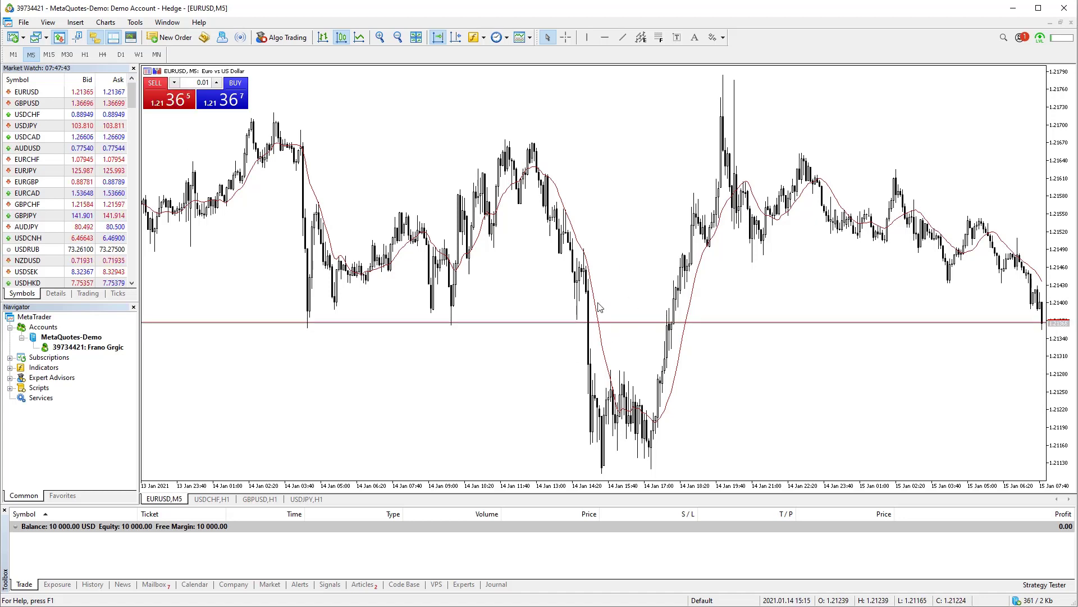
pyautogui.moveTo(596, 308)
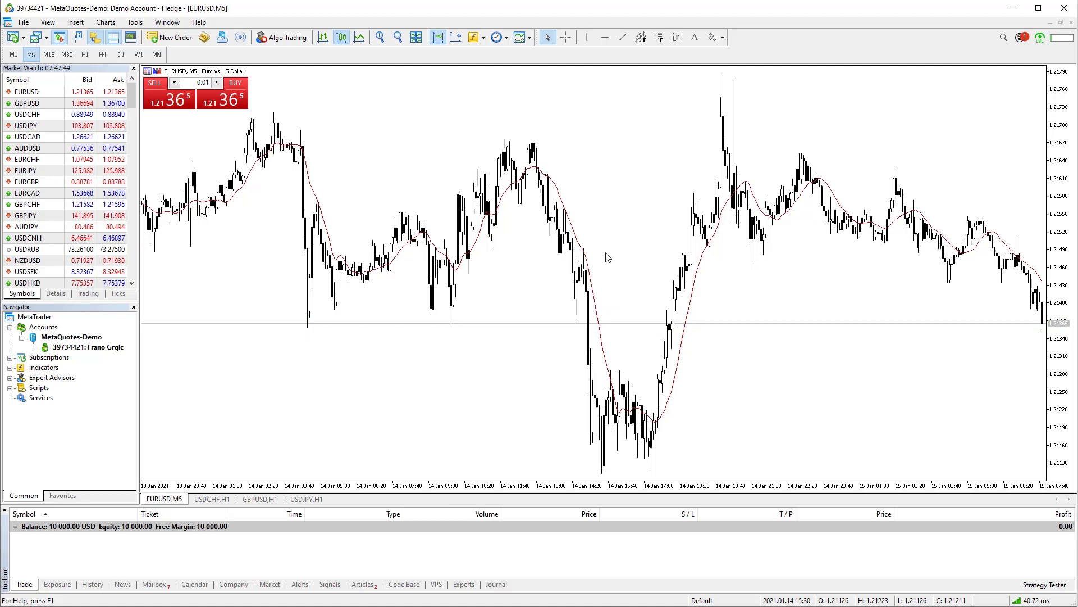
# - Delete the Moving Average from the chart's Indicator List
pyautogui.rightClick(608, 258)
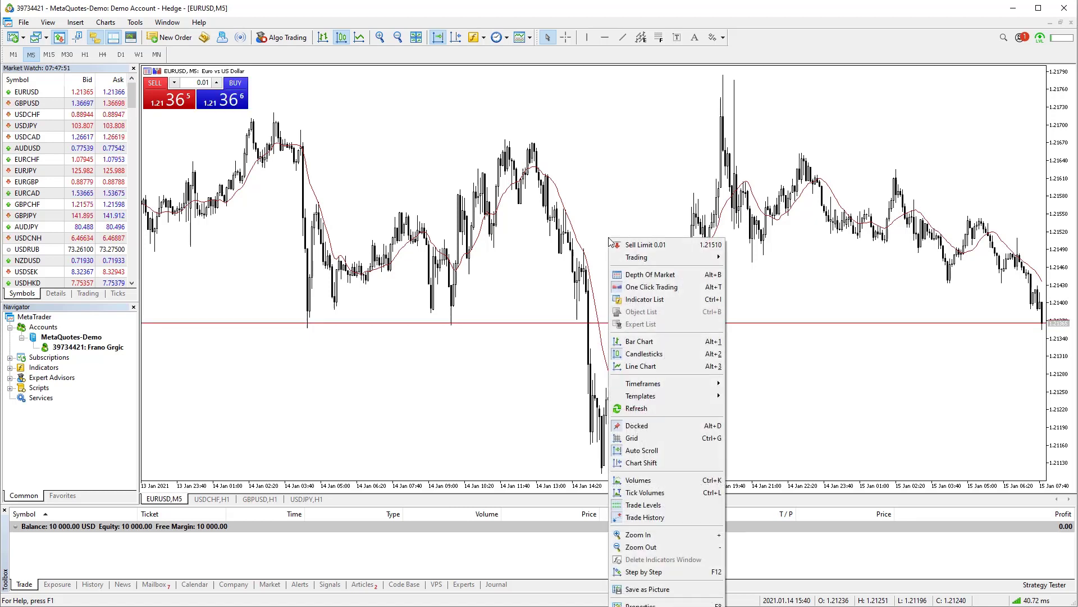
pyautogui.moveTo(633, 285)
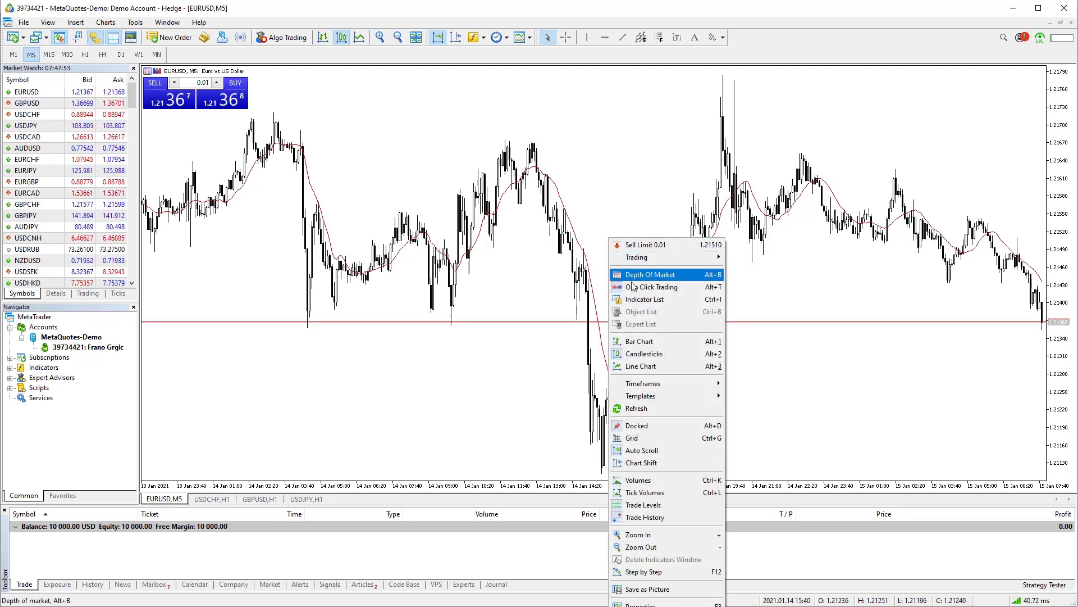
pyautogui.moveTo(657, 302)
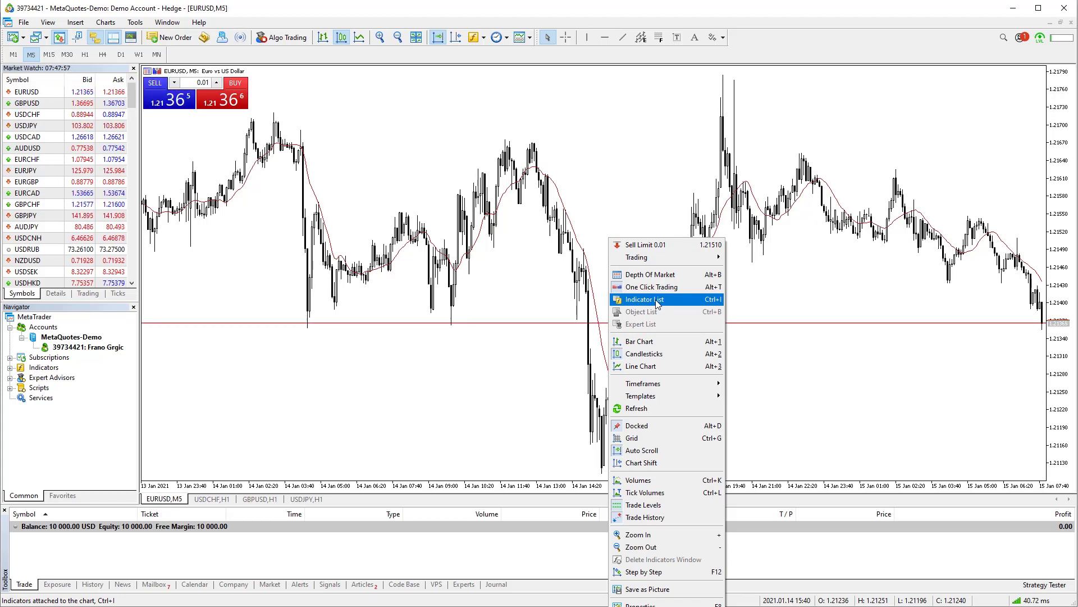
pyautogui.click(644, 299)
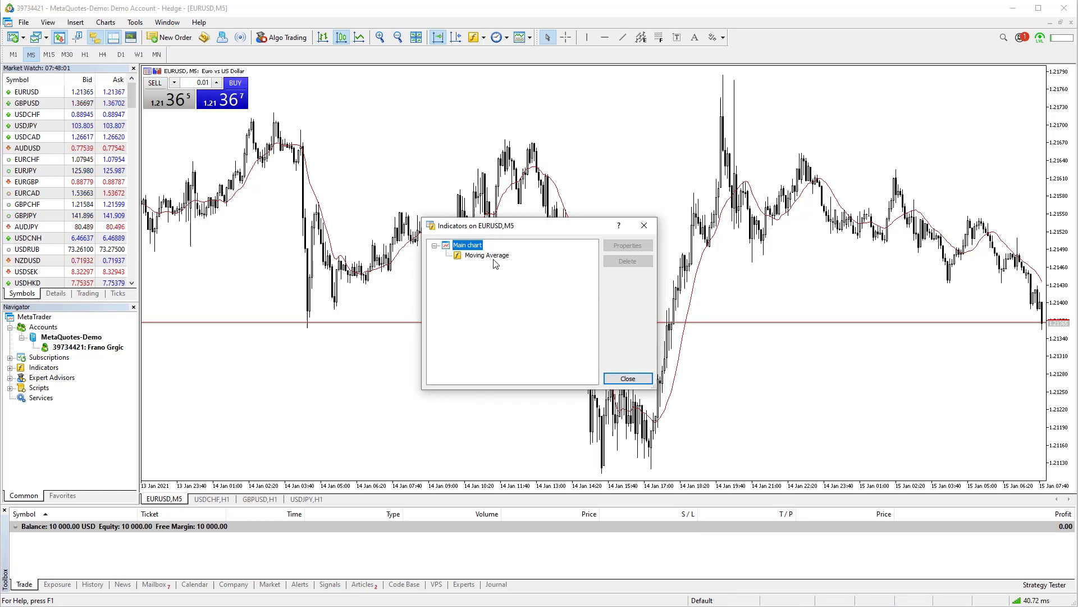
pyautogui.moveTo(488, 262)
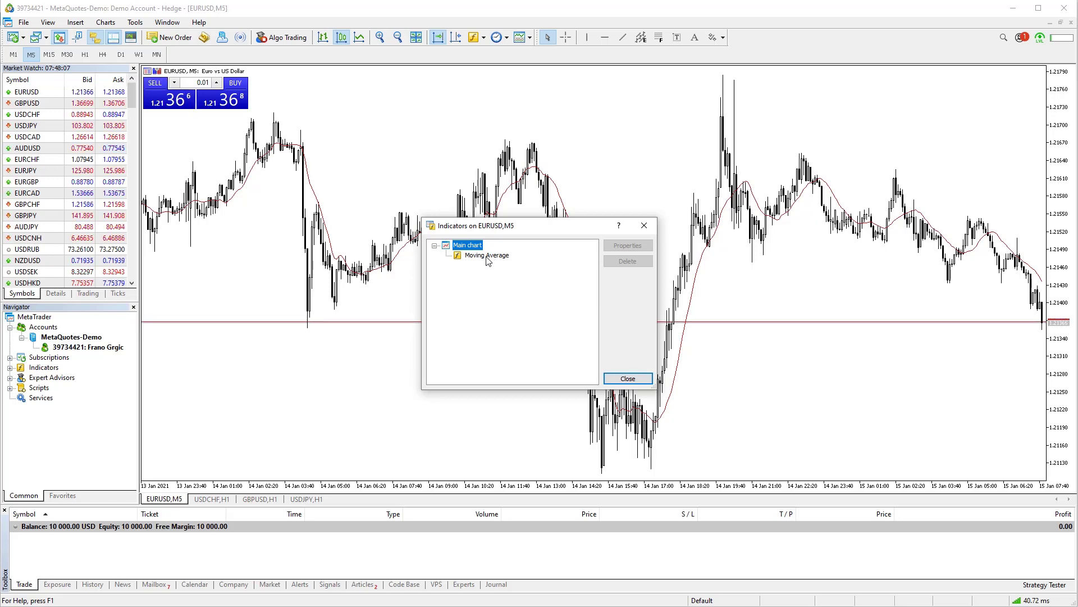
pyautogui.click(485, 255)
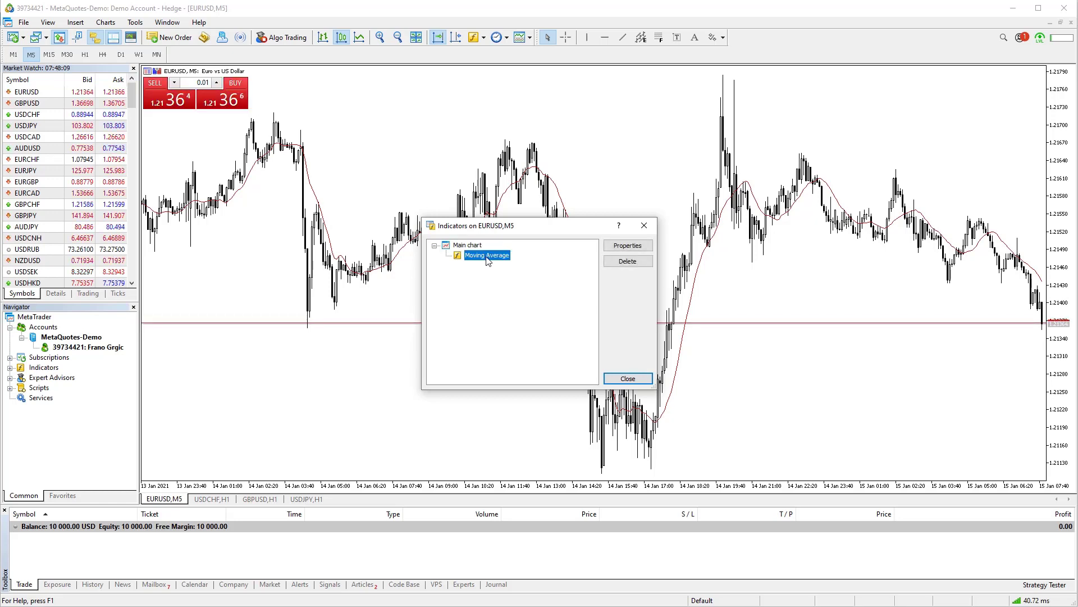
pyautogui.click(627, 260)
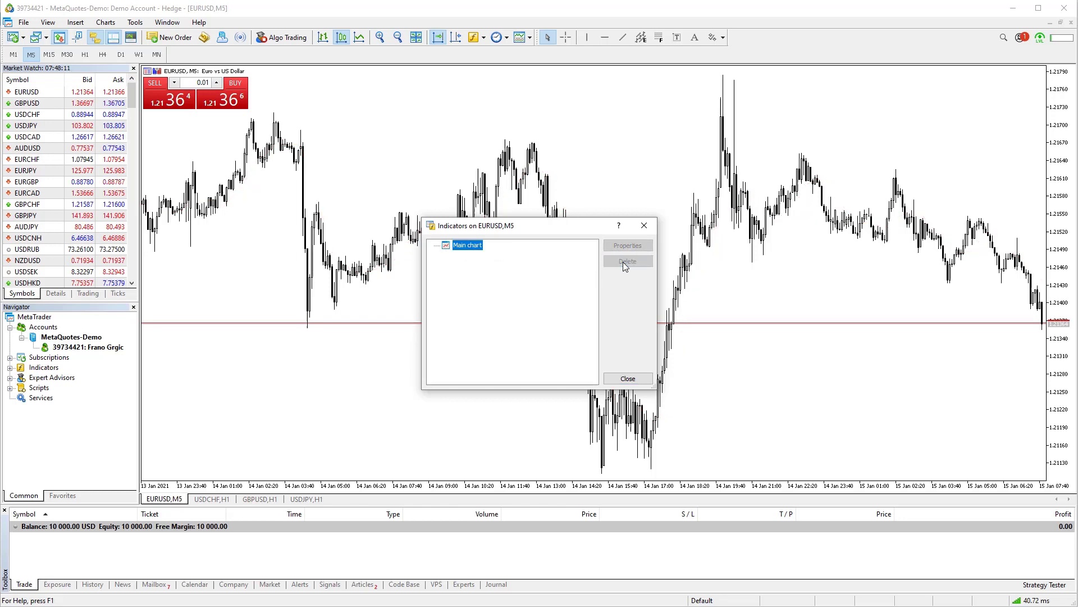
pyautogui.moveTo(712, 264)
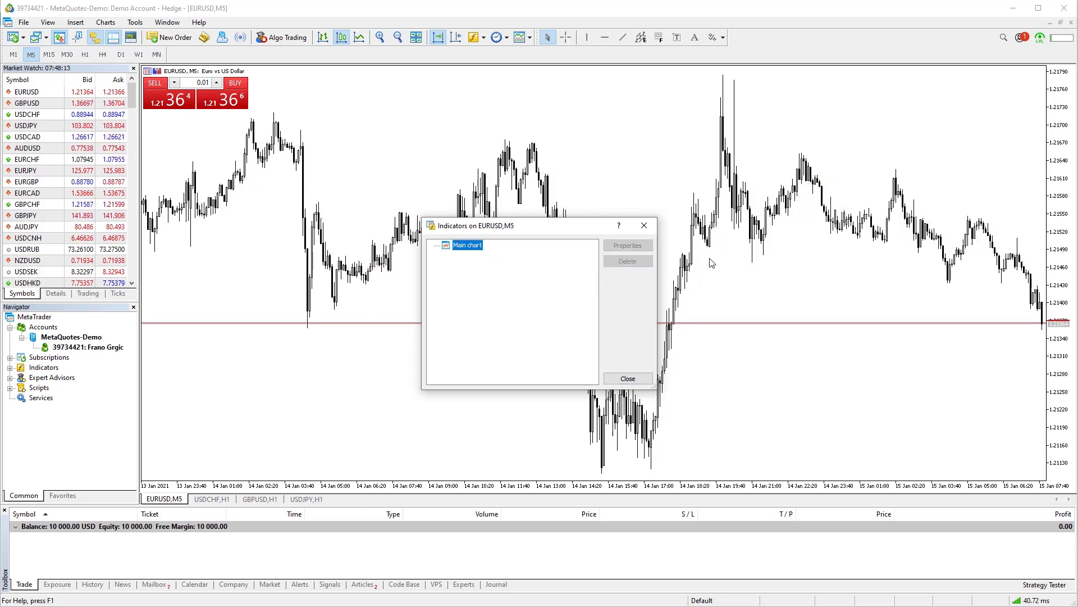